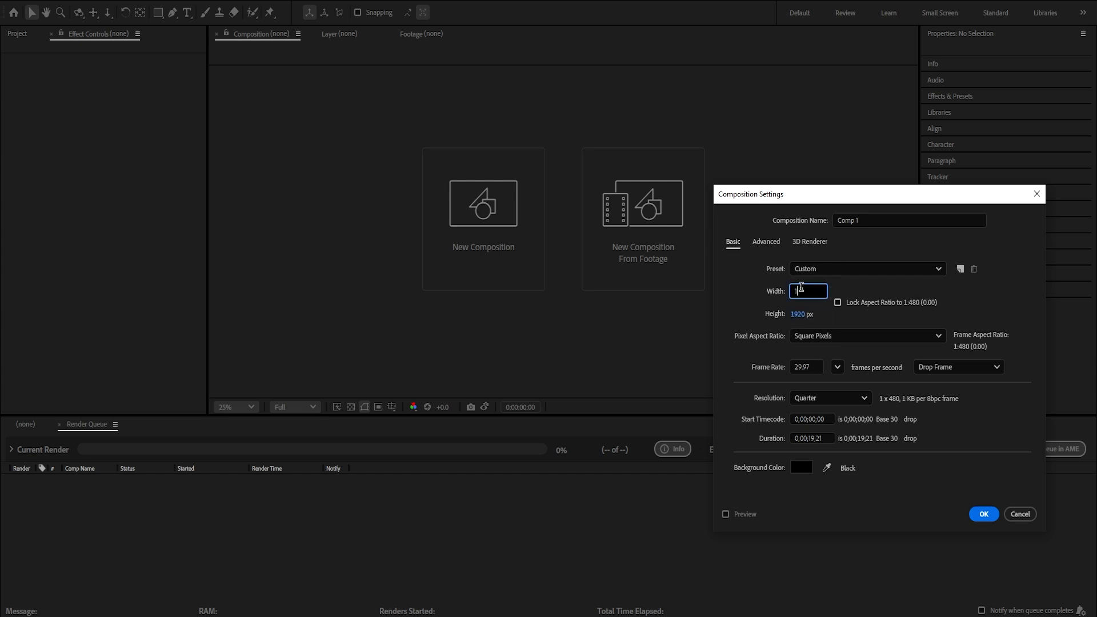
Enter the new composition's dimensions for a vertical 1080×1920 frame.
text(0)
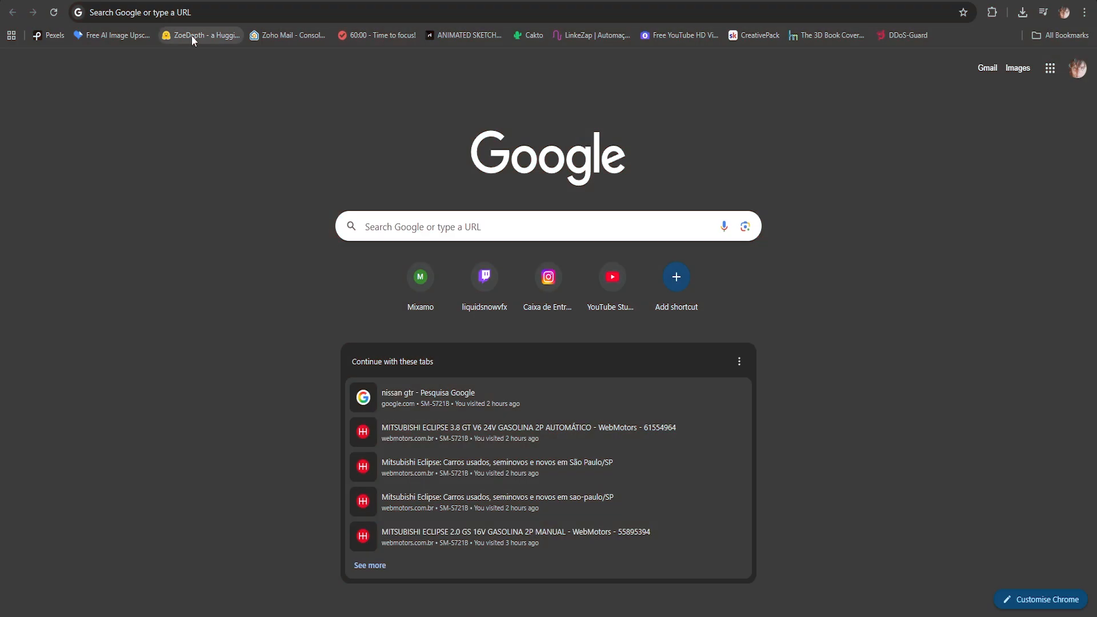
Load the downloaded city background image into ZoeDepth's Image to 3D converter.
click(200, 34)
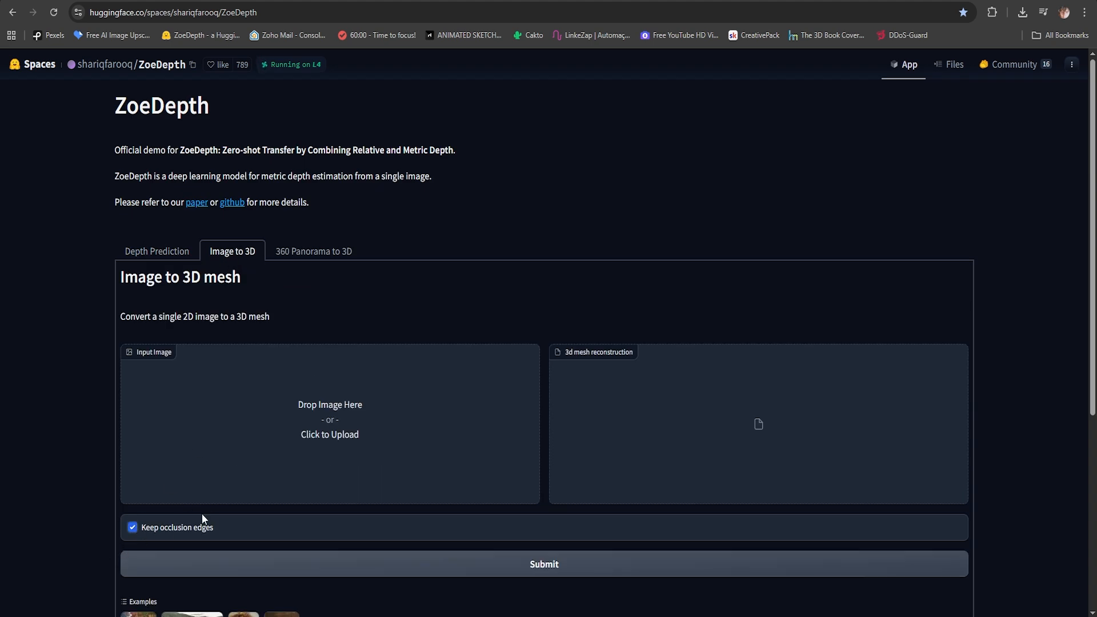
click(329, 434)
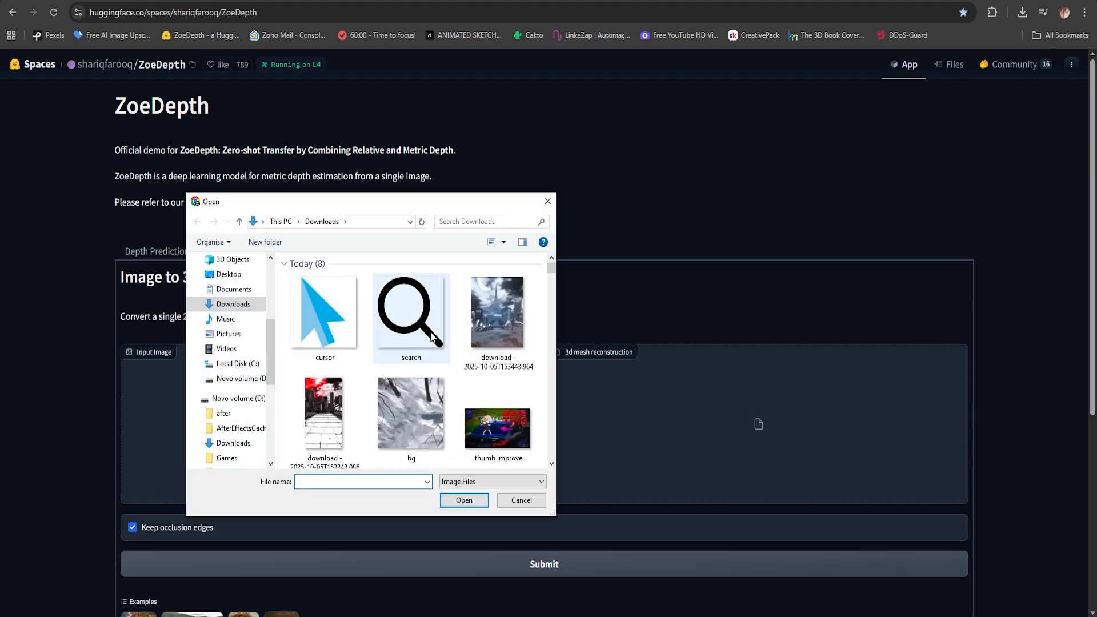
click(498, 312)
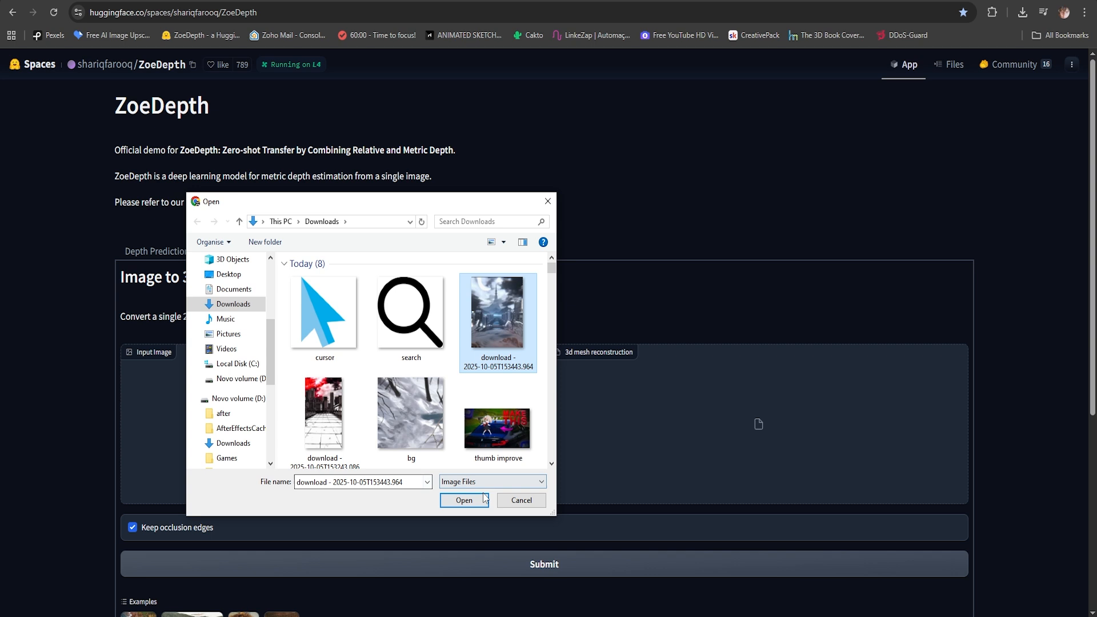
click(464, 501)
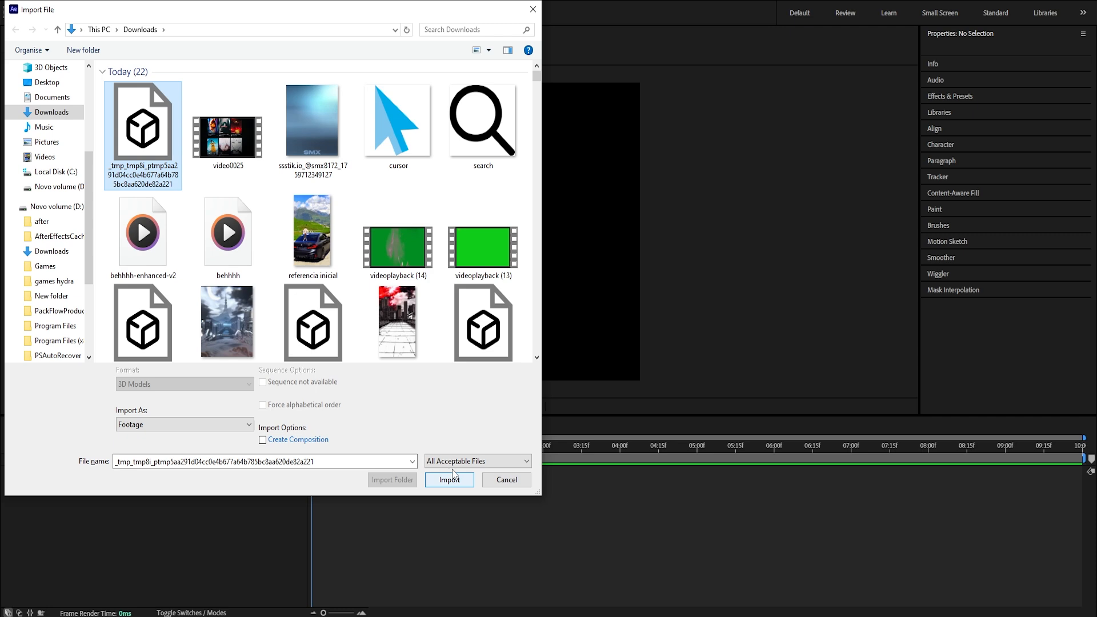
Import the generated .glb mesh and accept its default Model Settings.
click(449, 480)
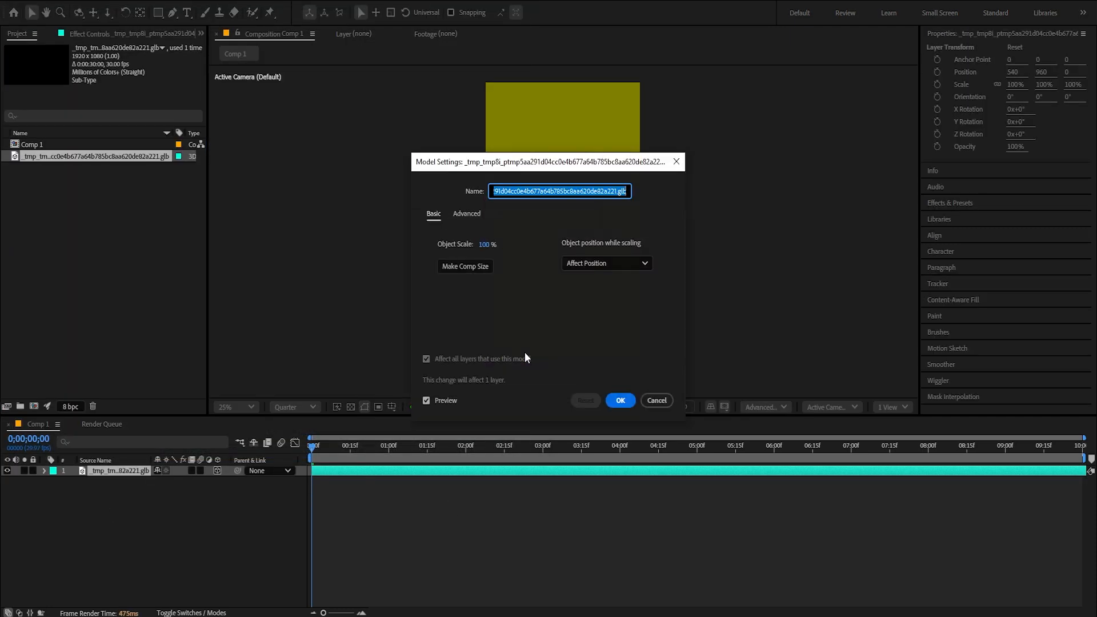
click(619, 400)
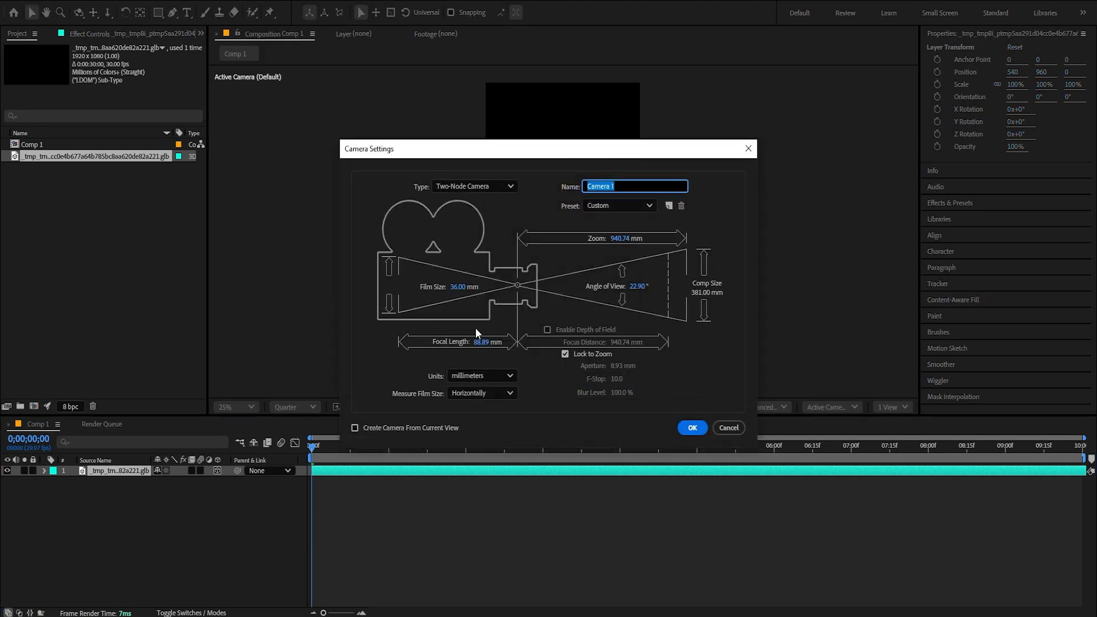
Create Camera 1, set the mesh's Y Rotation to 180° and reset the camera view.
click(691, 428)
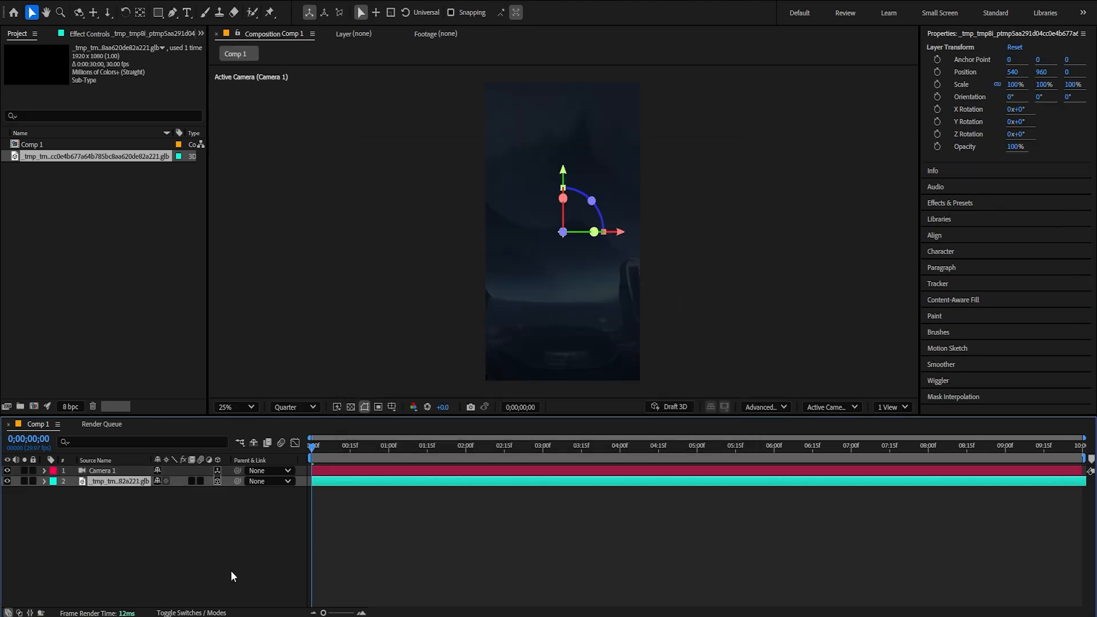
click(44, 480)
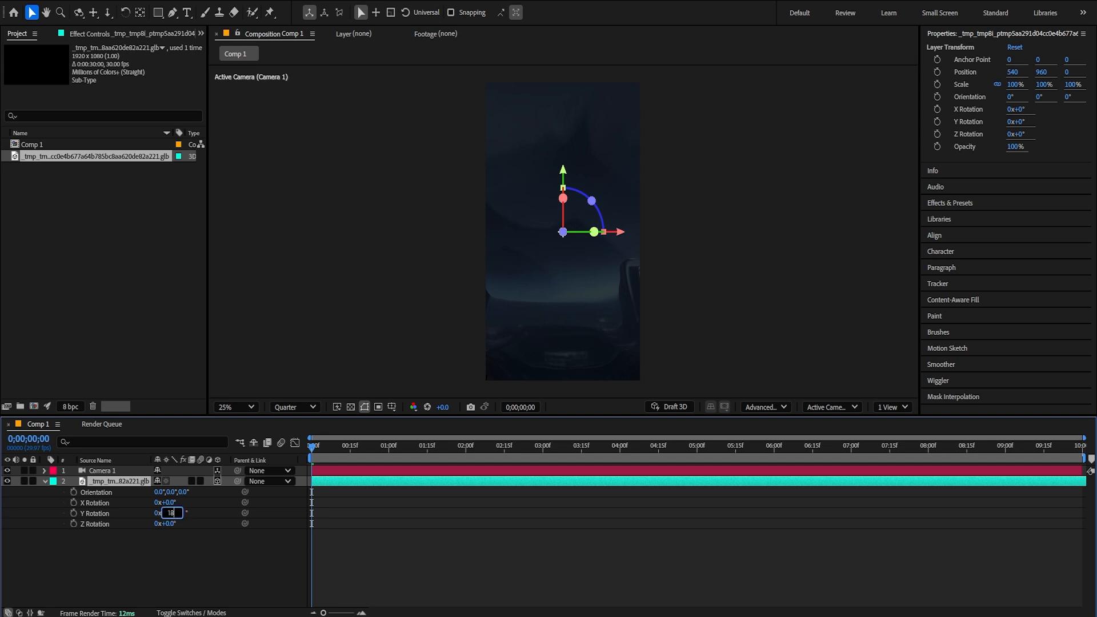
text(180.0°)
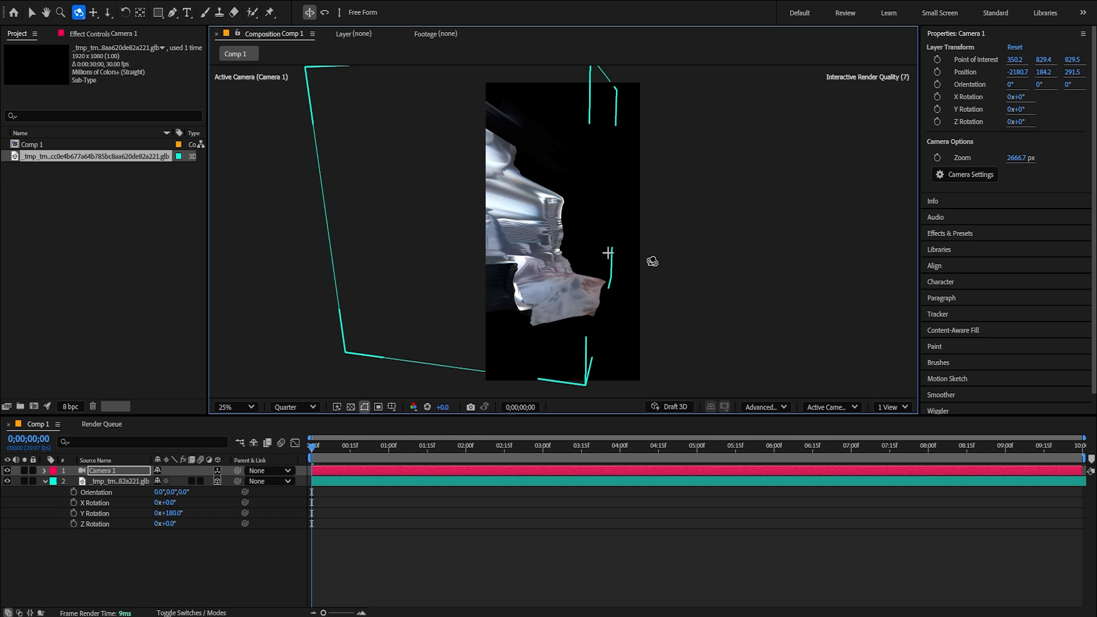
click(1015, 47)
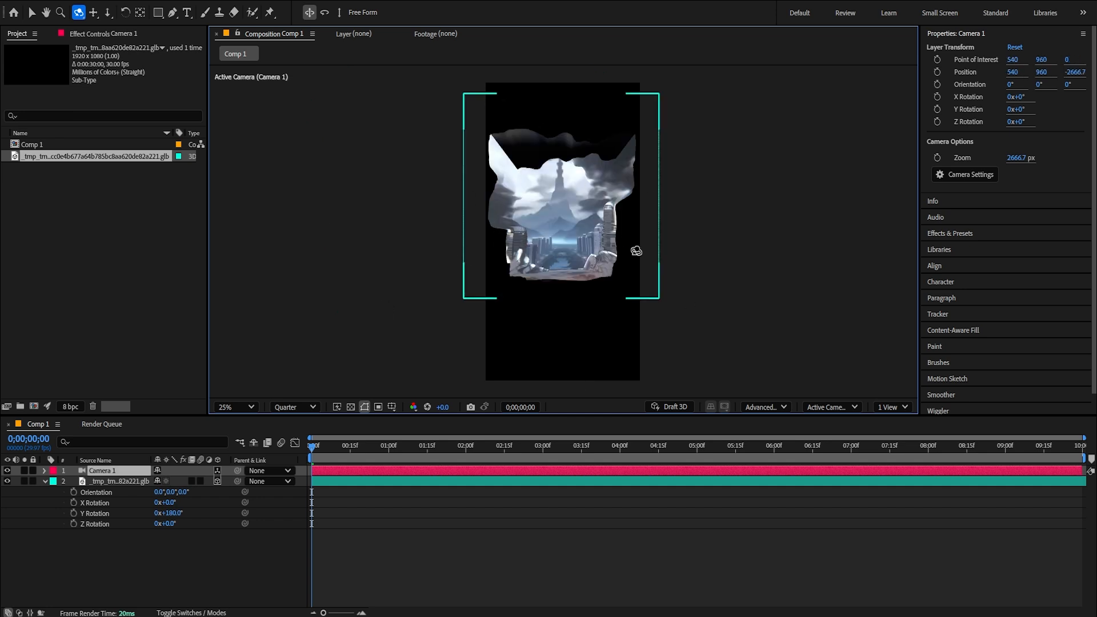
mouse_move(589, 262)
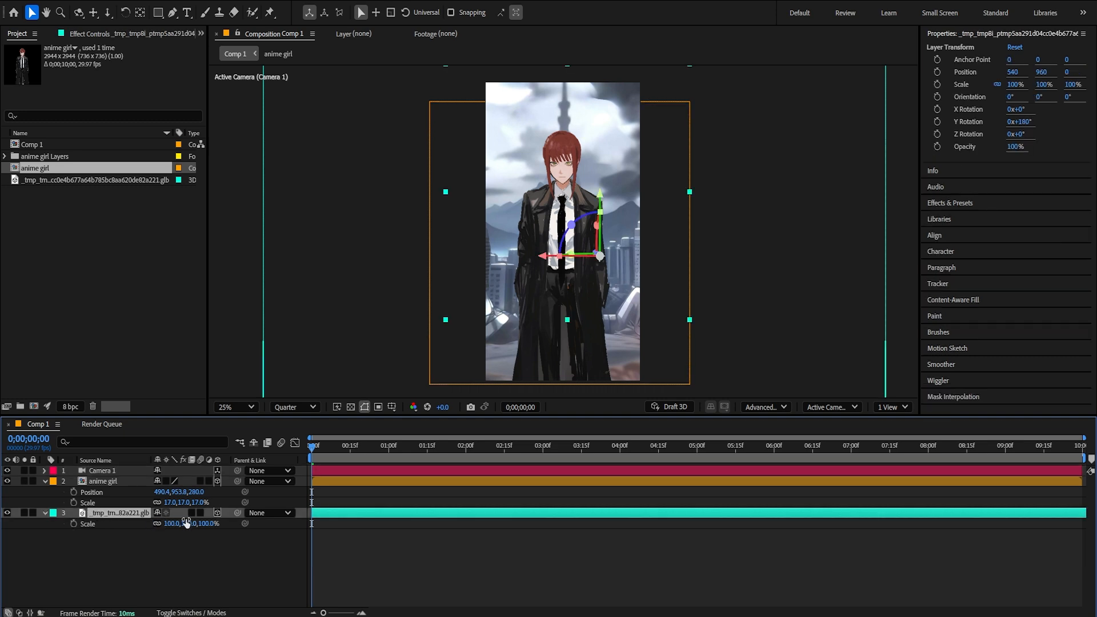
Scale up the .glb background, keyframe Camera 1's push-in and set the anime girl to 33% scale.
click(103, 470)
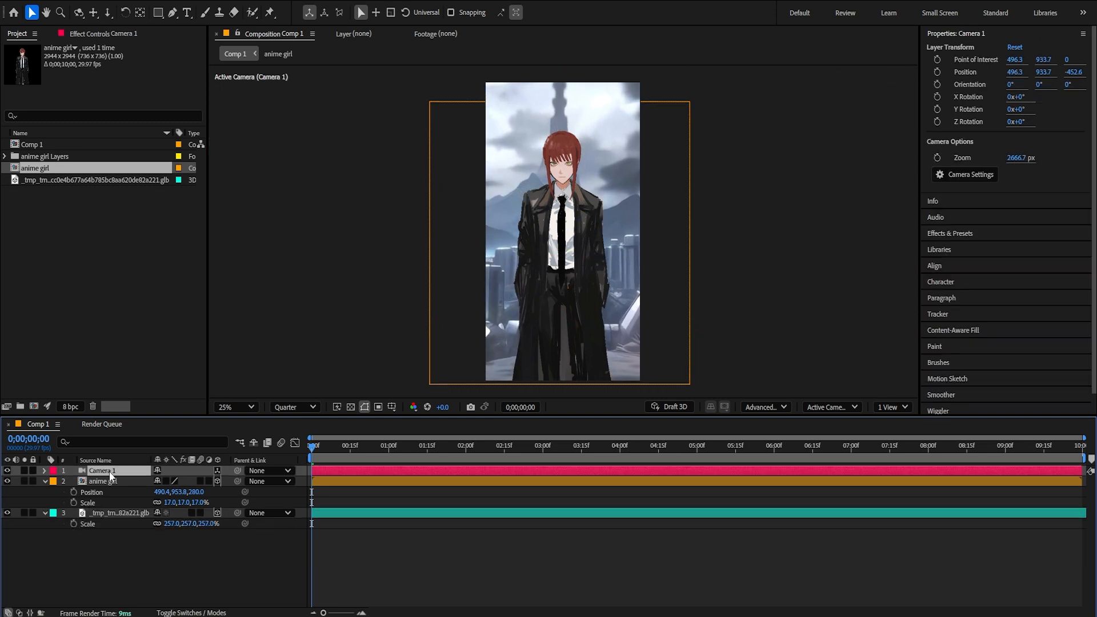
click(44, 471)
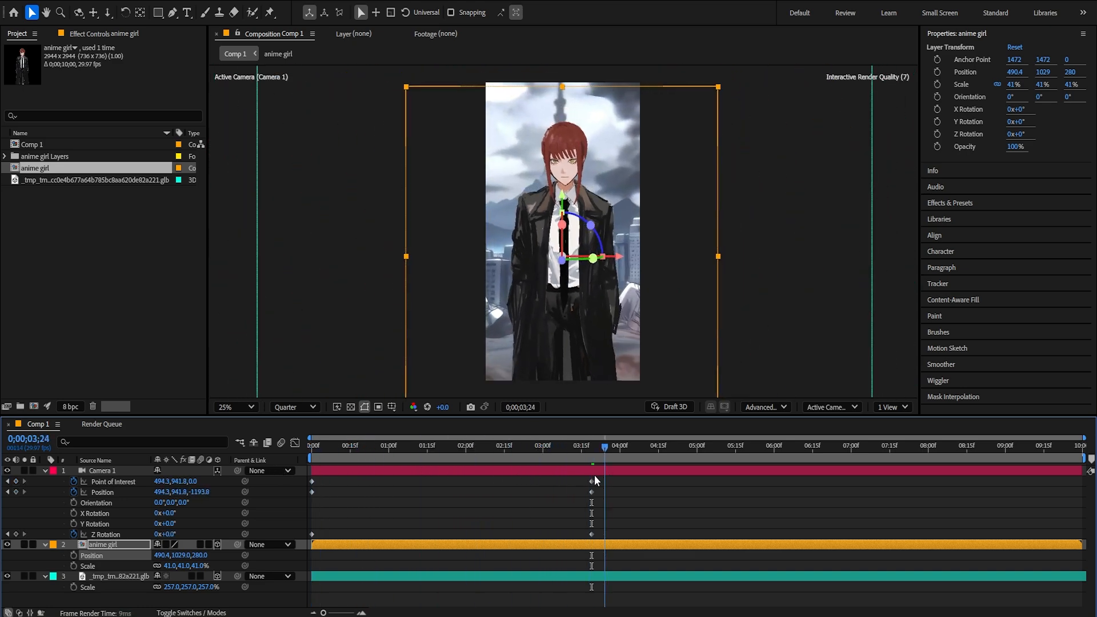
click(496, 445)
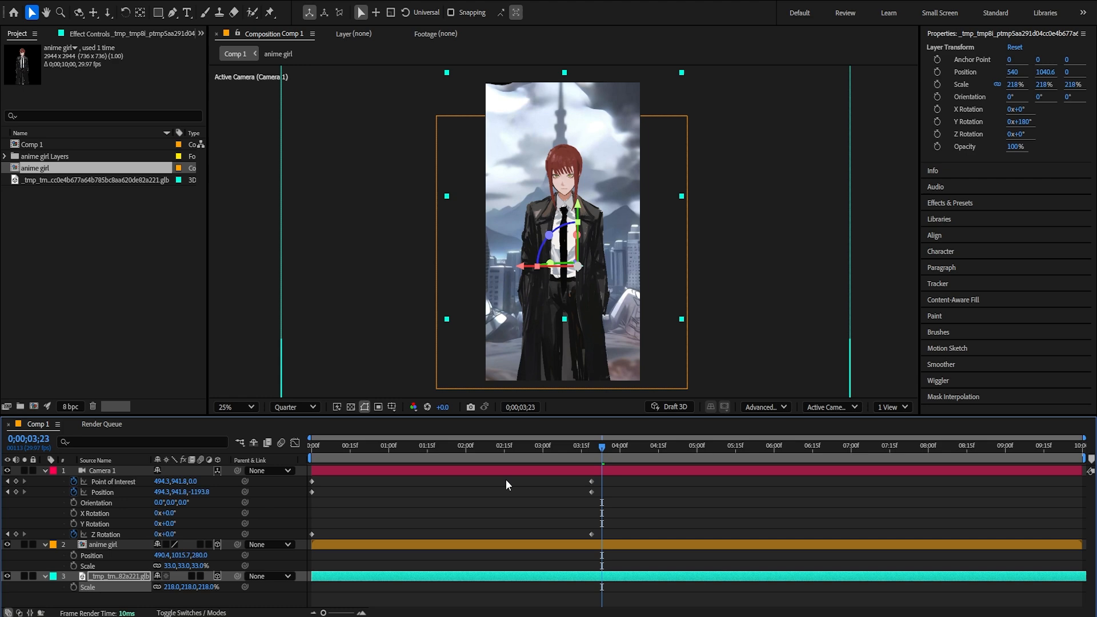
click(530, 446)
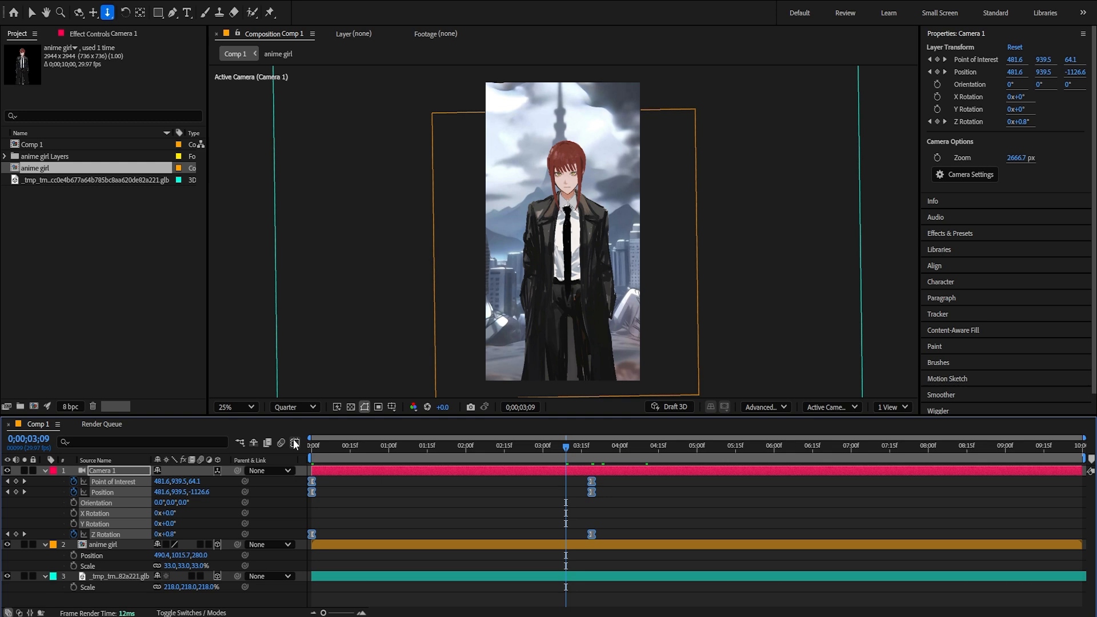
click(295, 442)
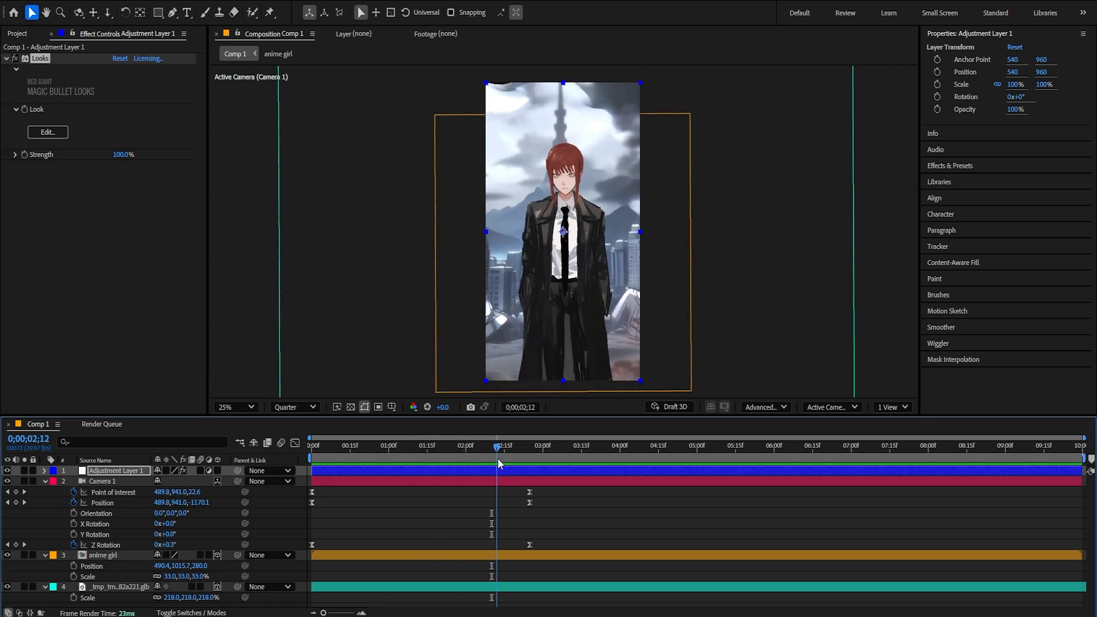
Apply Magic Bullet Looks to the new adjustment layer and launch its Edit… grading editor.
click(47, 132)
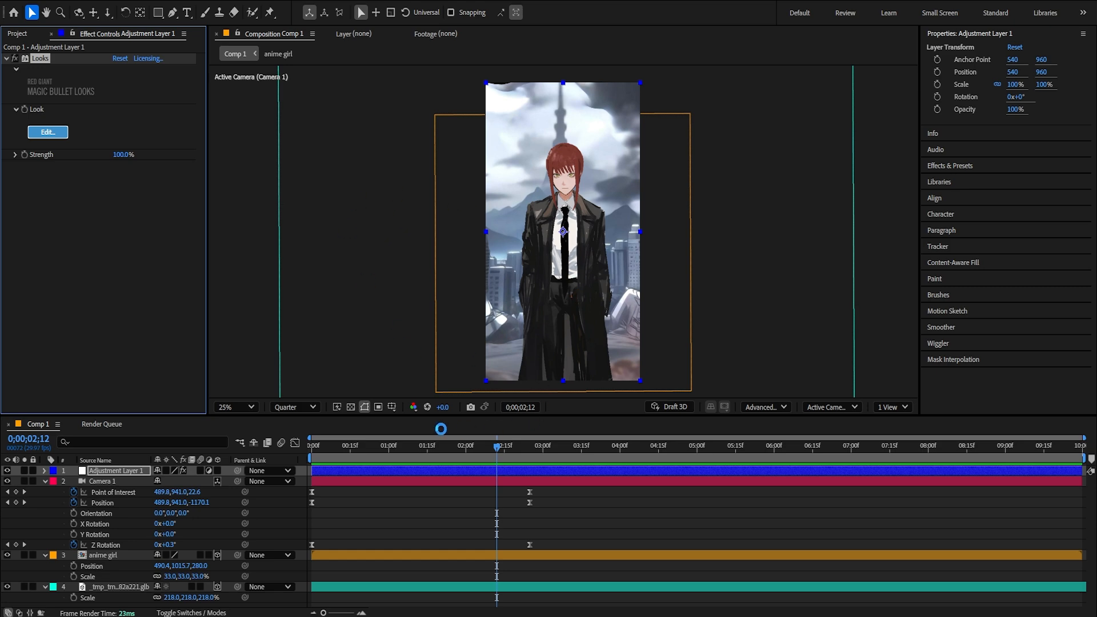
click(47, 132)
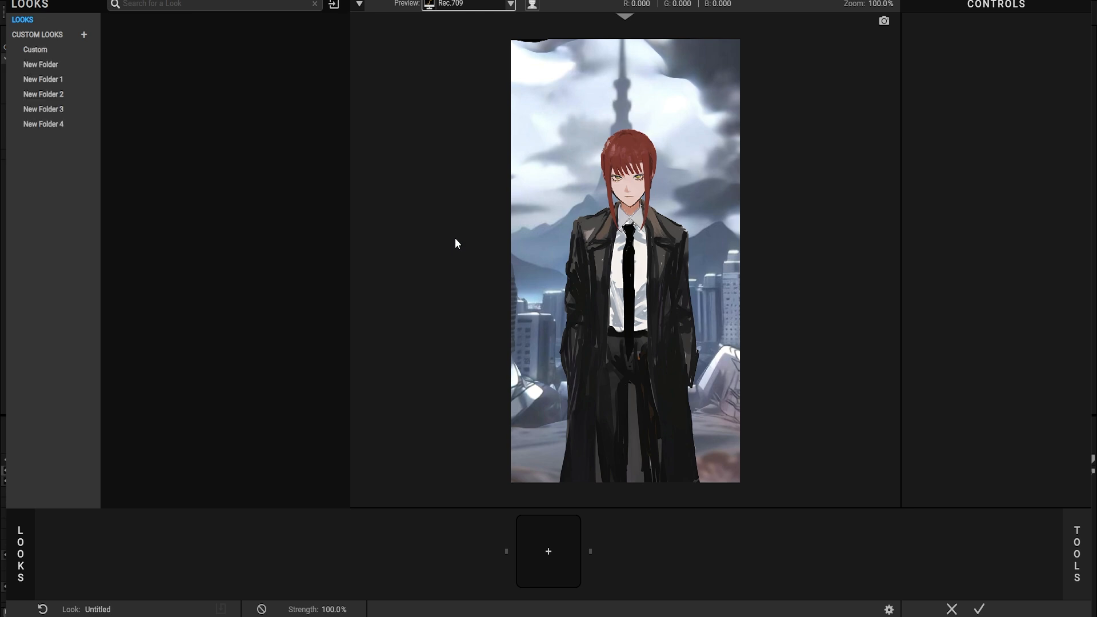
mouse_move(481, 290)
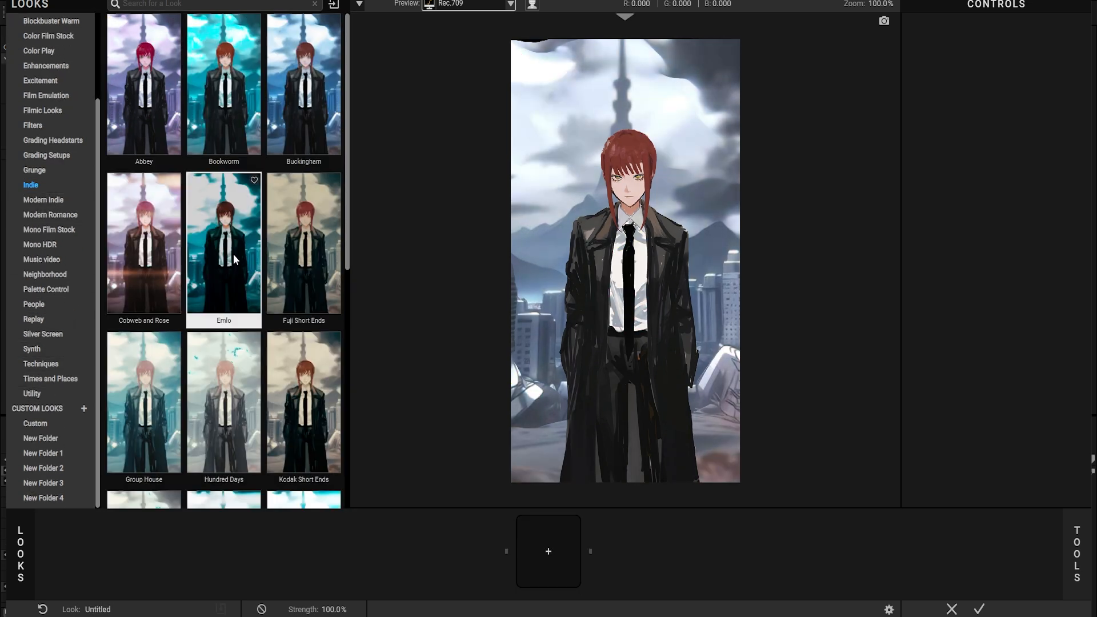
Choose the teal Bookworm preset from the Indie looks and apply it to the shot.
click(143, 242)
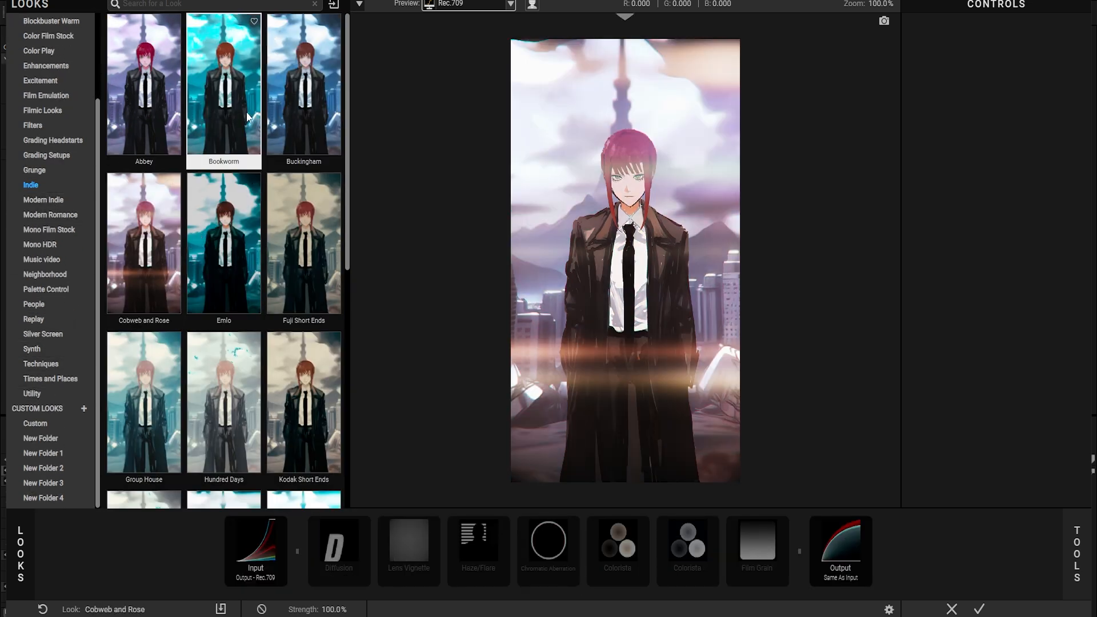
click(303, 375)
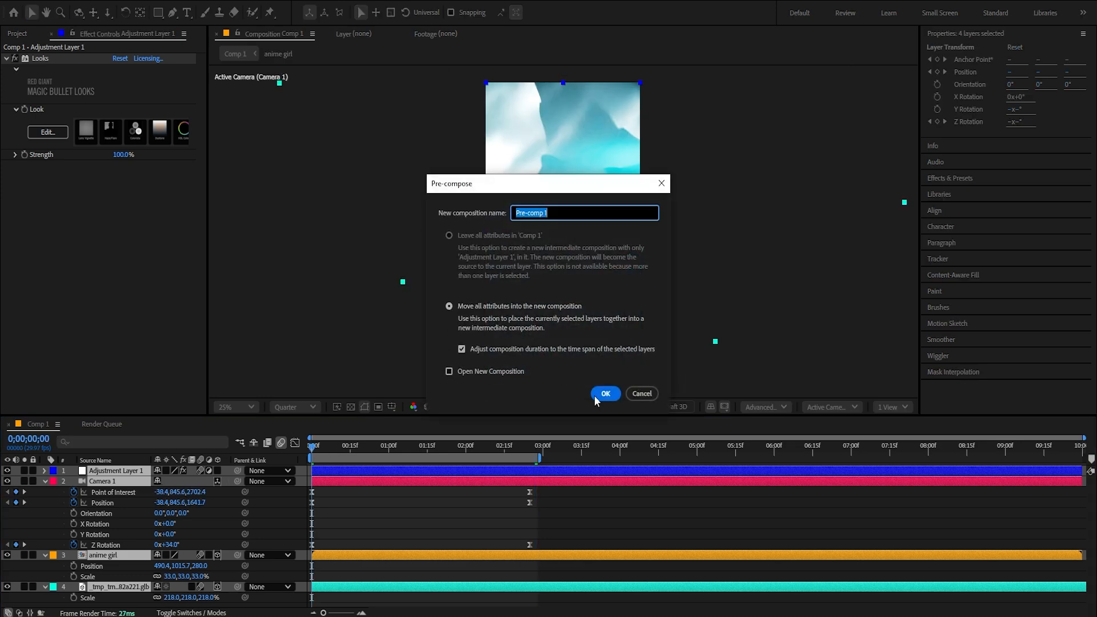
Pre-compose all layers into Pre-comp 1 and set Posterize Time's Frame Rate to 18.
click(605, 393)
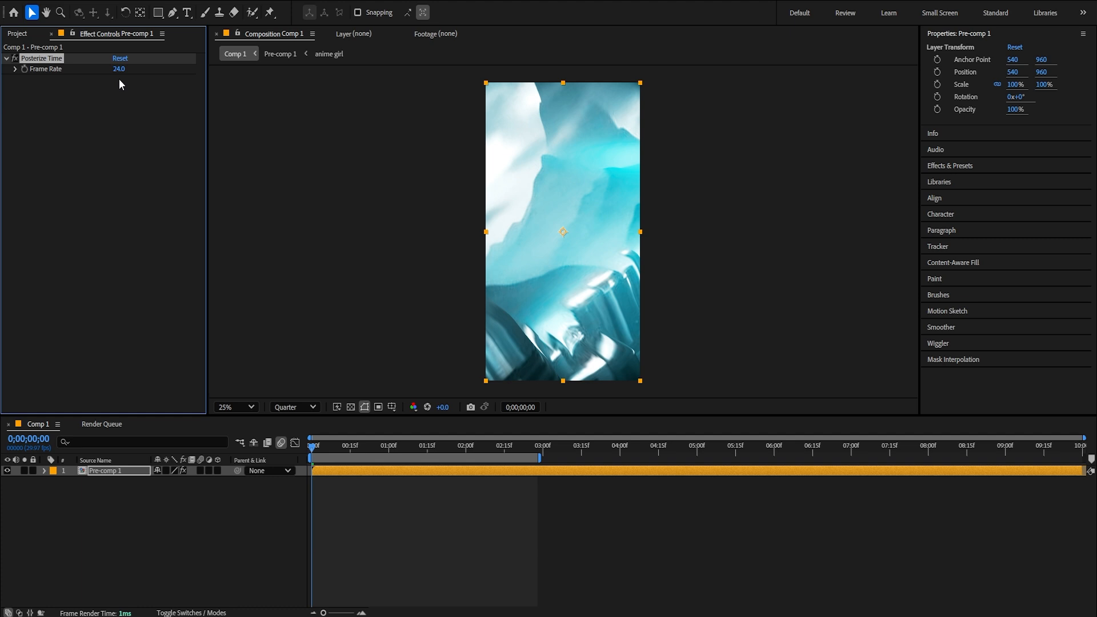
text(18.0)
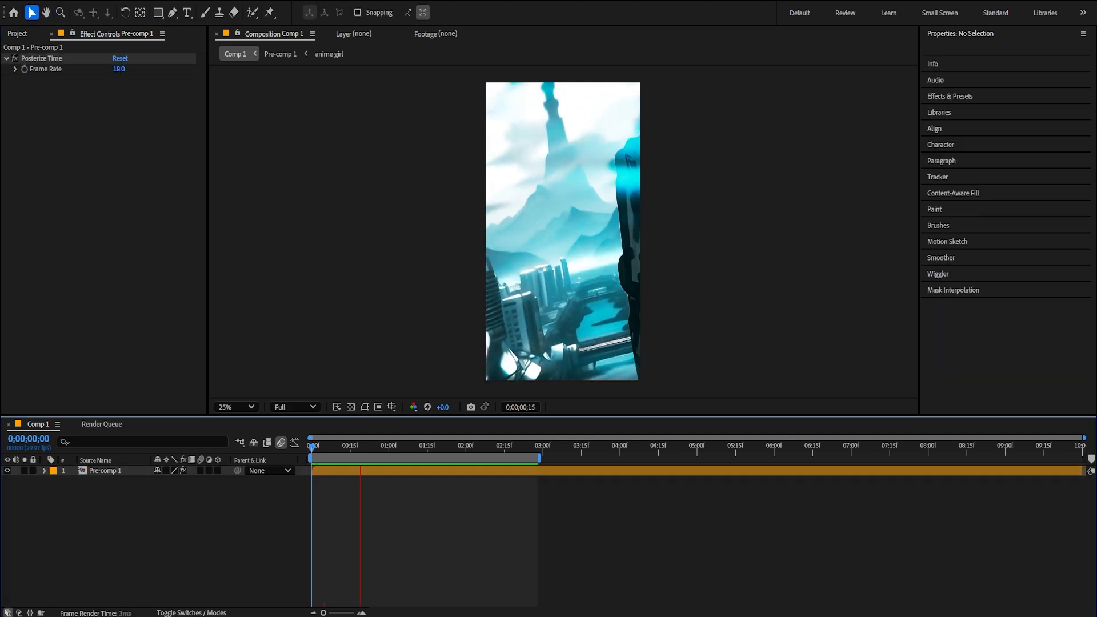
click(510, 446)
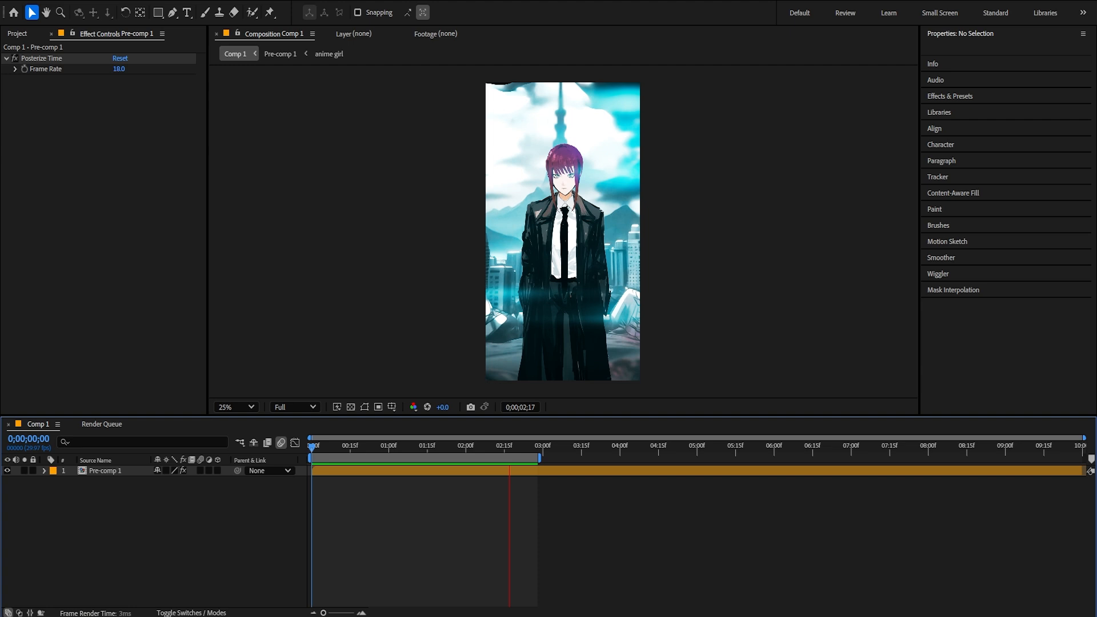